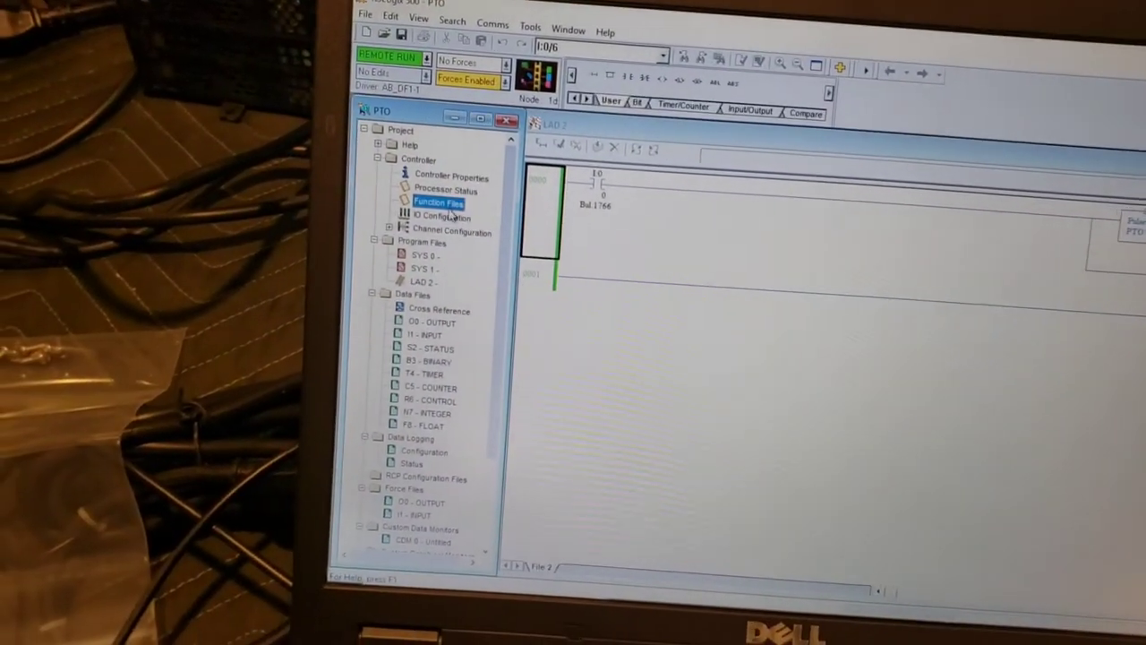
Step: Open the controller's Function Files dialog from the project tree
{"action": "double_click", "coordinate": [439, 202]}
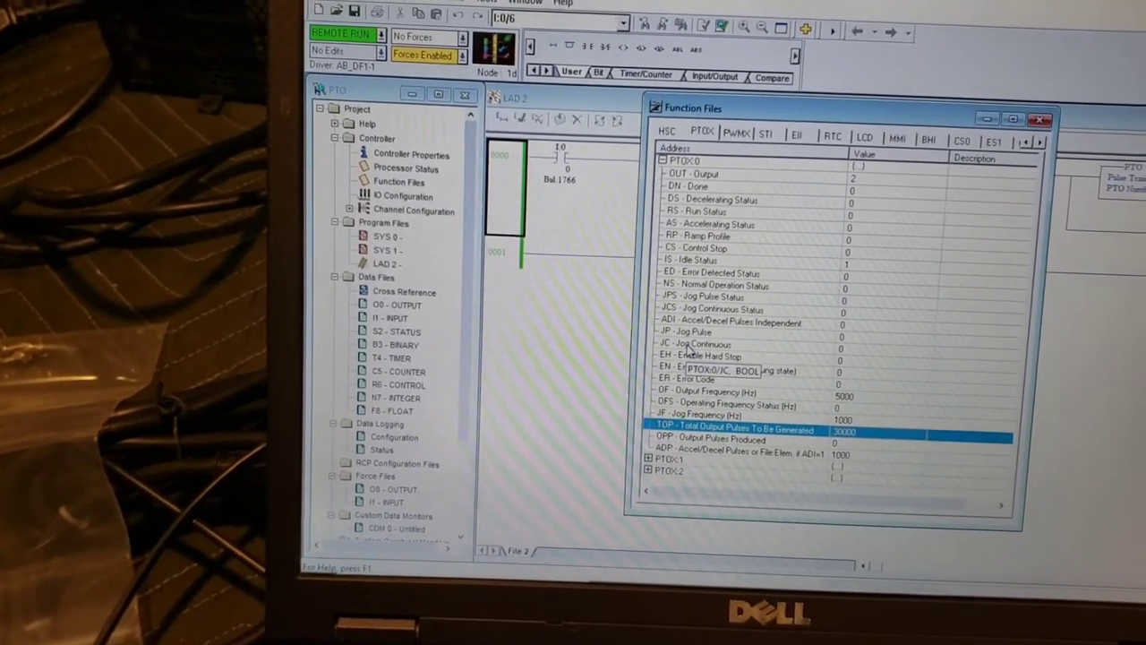
Step: Select the JC - Jog Continuous element of PTOX:0 on the PTOX tab
{"action": "left_click", "coordinate": [707, 344]}
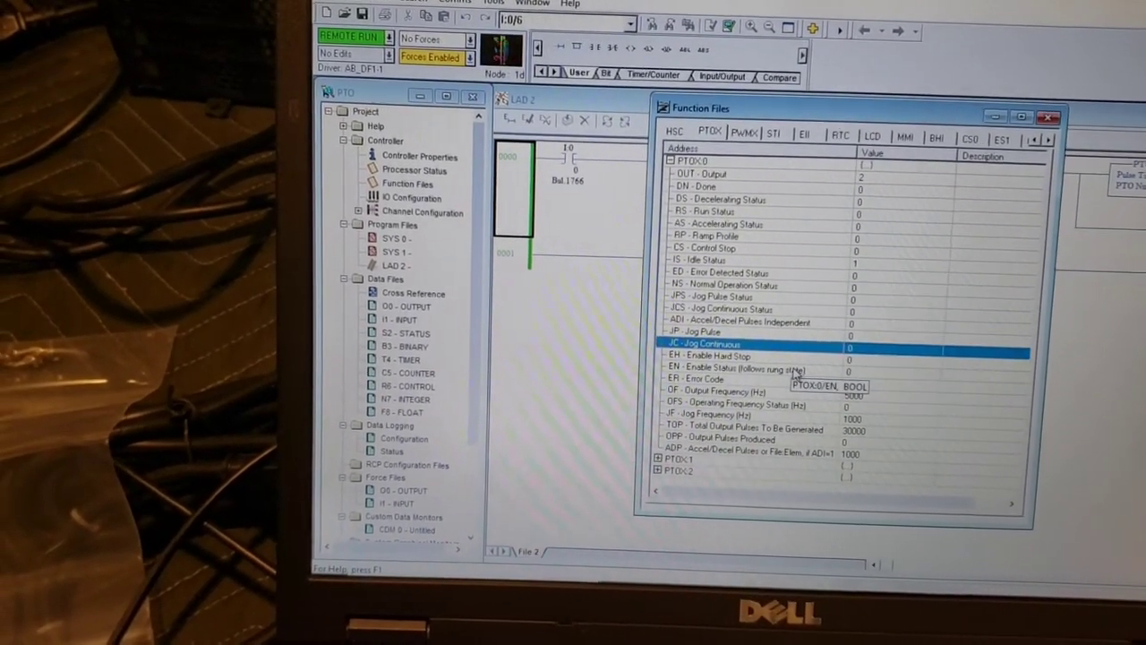